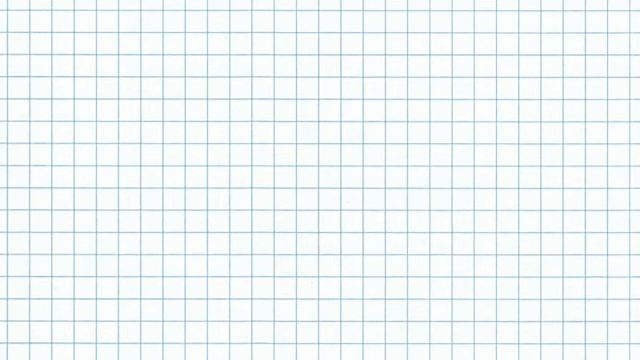
text(www.solidworks)
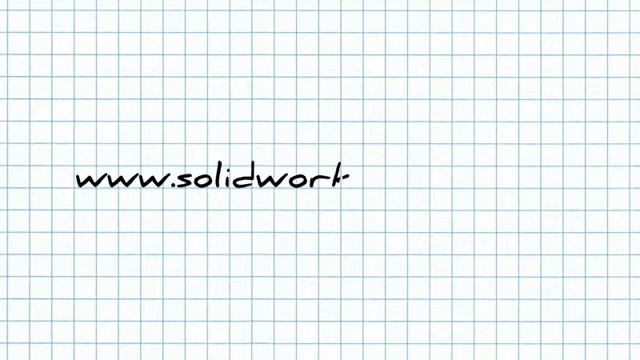